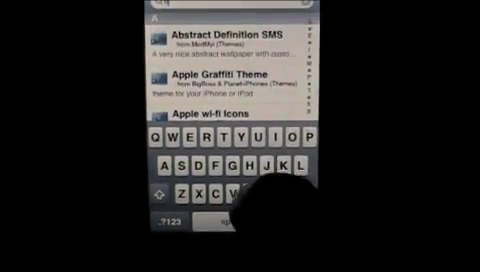
# - Search Cydia for theme packages, surfacing Apple Graffiti Theme and Apple wi-fi Icons
pyautogui.write('five')
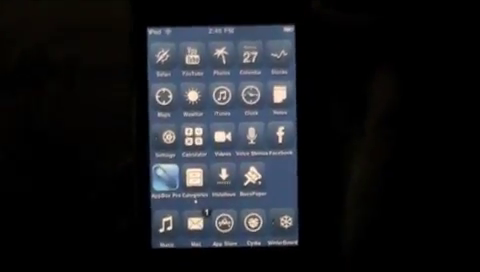
# - Launch MxTube and browse 'dogs' results like Talking dogs, Husky Dog Talking and Skateboarding Dog
pyautogui.click(212, 60)
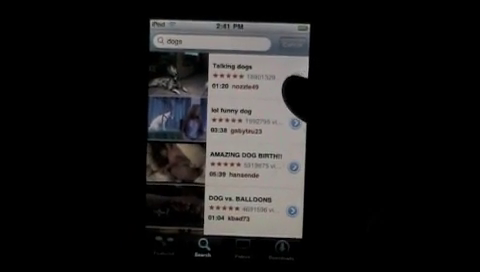
pyautogui.scroll(-3)
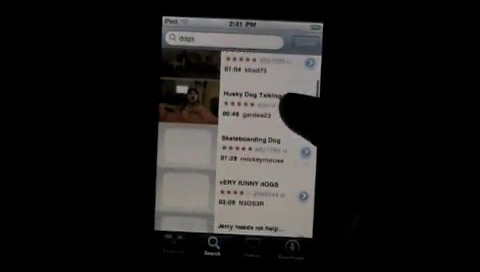
pyautogui.scroll(3)
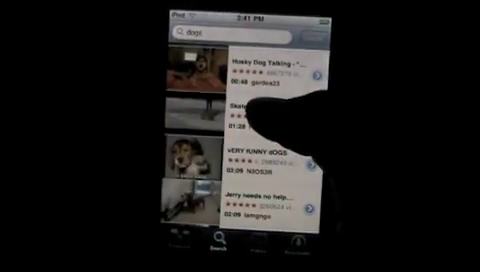